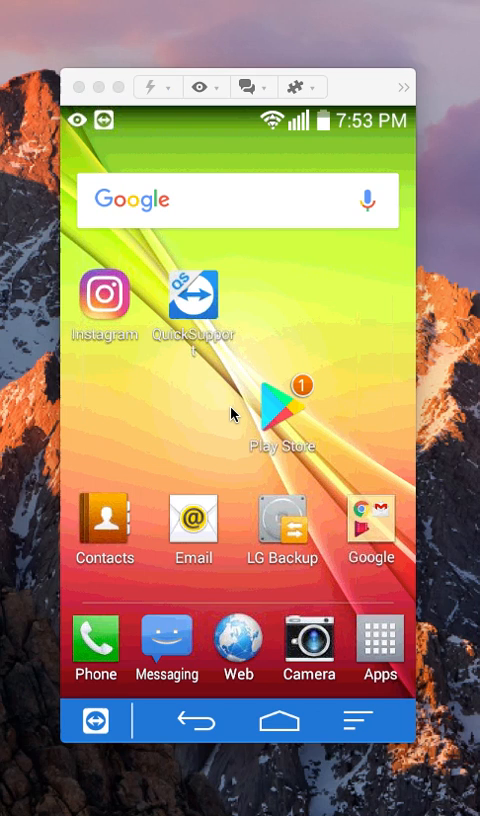
{"action": "mouse_move", "coordinate": [140, 403]}
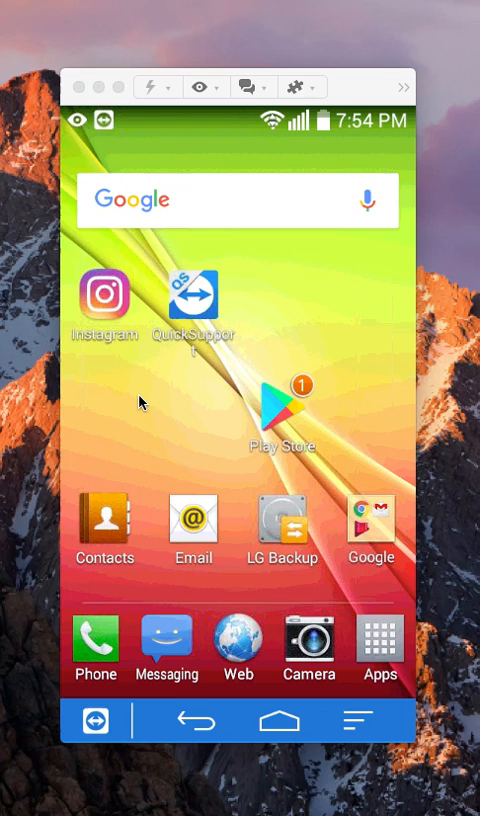
Launch Instagram and refresh the home feed to show the Stories row.
{"action": "left_click", "coordinate": [105, 293]}
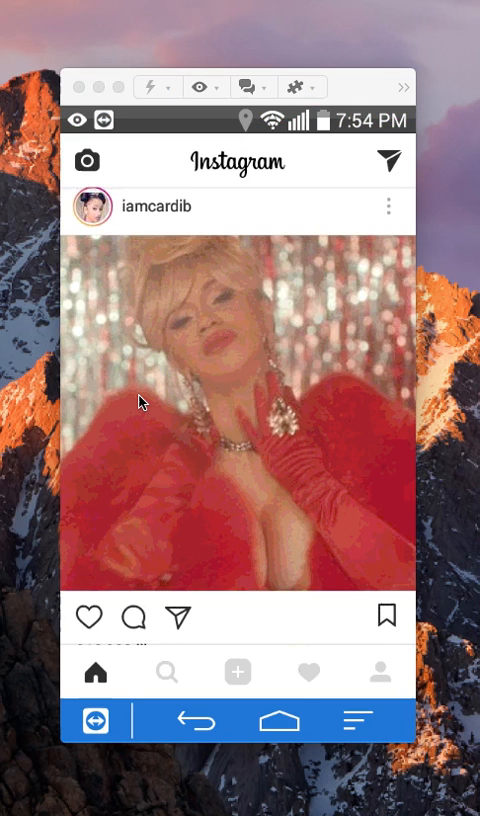
{"action": "scroll", "scroll_direction": "up", "scroll_amount": 3}
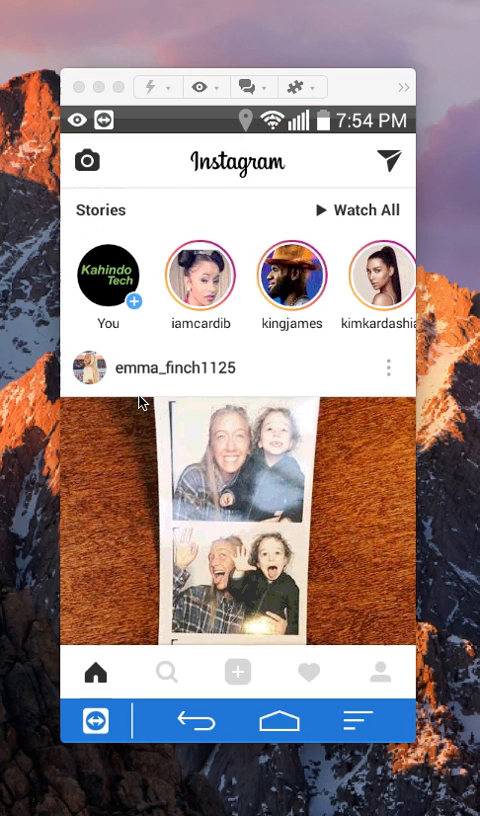
{"action": "mouse_move", "coordinate": [370, 710]}
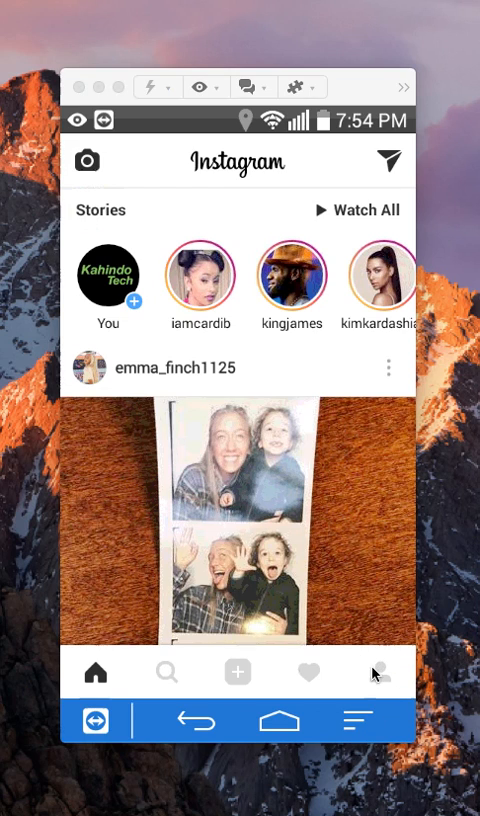
{"action": "mouse_move", "coordinate": [388, 672]}
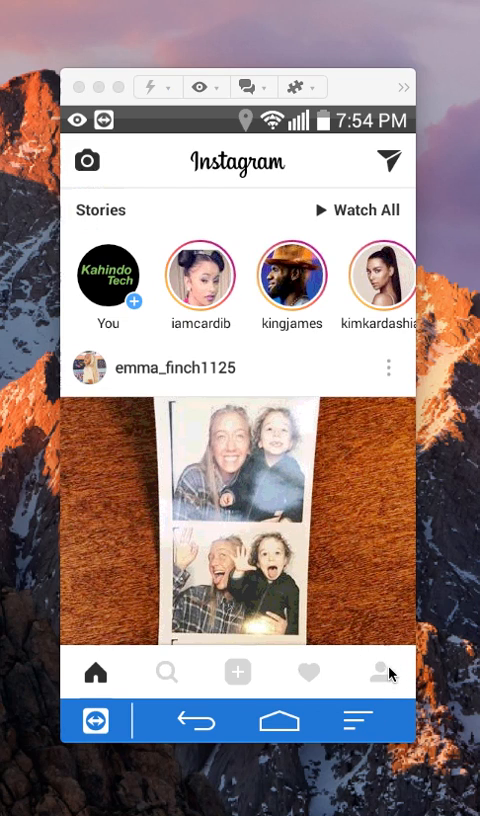
{"action": "mouse_move", "coordinate": [378, 678]}
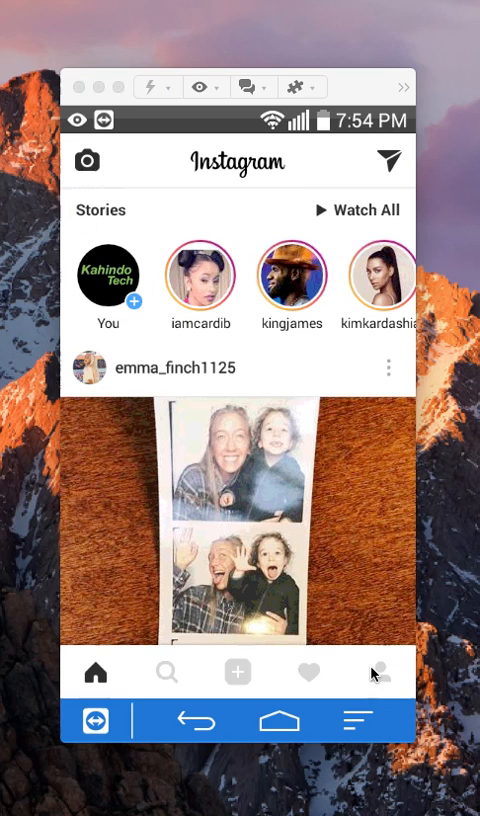
Go to the kahindotech profile page from the bottom navigation bar.
{"action": "left_click", "coordinate": [378, 673]}
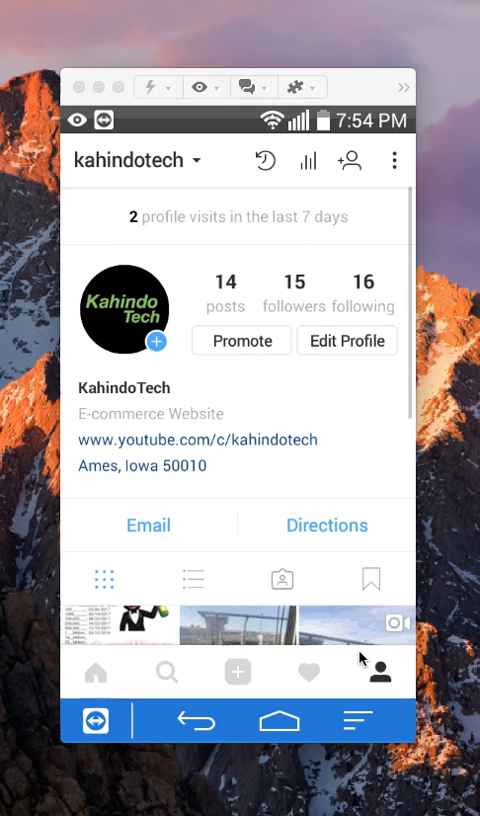
{"action": "mouse_move", "coordinate": [370, 325]}
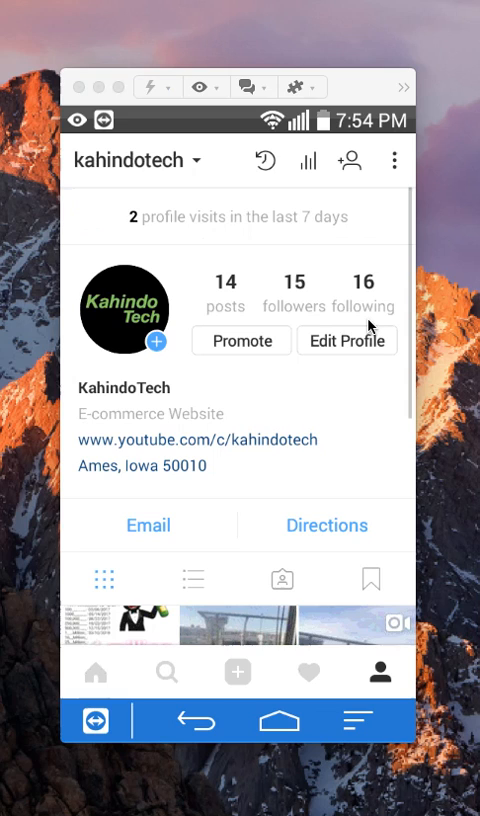
{"action": "mouse_move", "coordinate": [328, 373]}
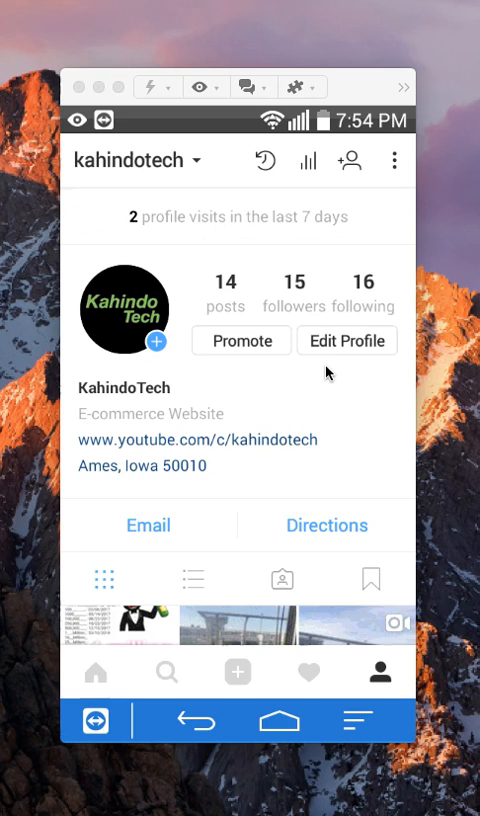
In Edit Profile, append 'X' to the KahindoTech name and save with the check mark.
{"action": "left_click", "coordinate": [347, 340]}
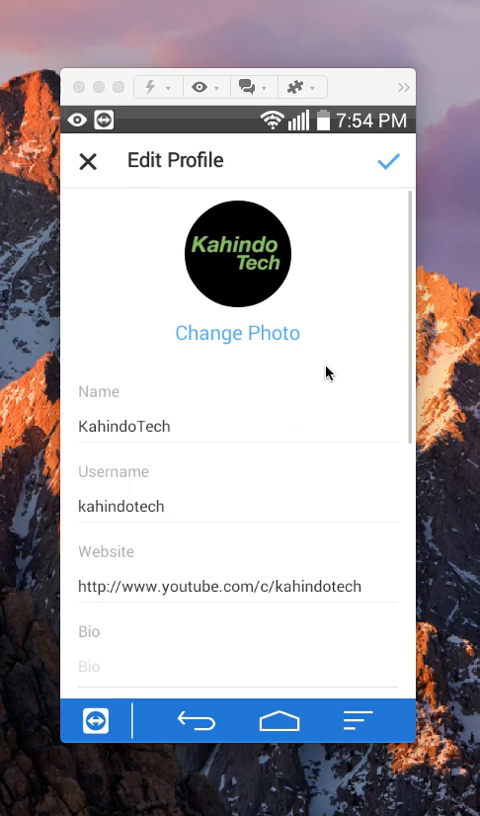
{"action": "left_click", "coordinate": [238, 426]}
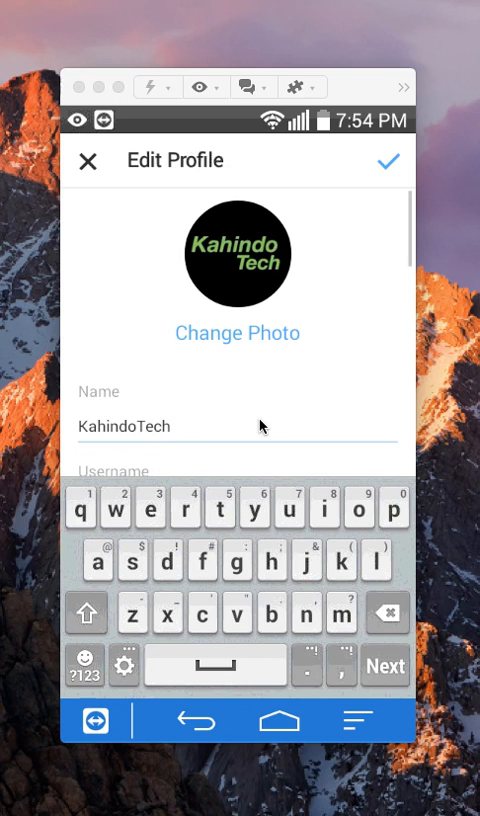
{"action": "type", "text": "you"}
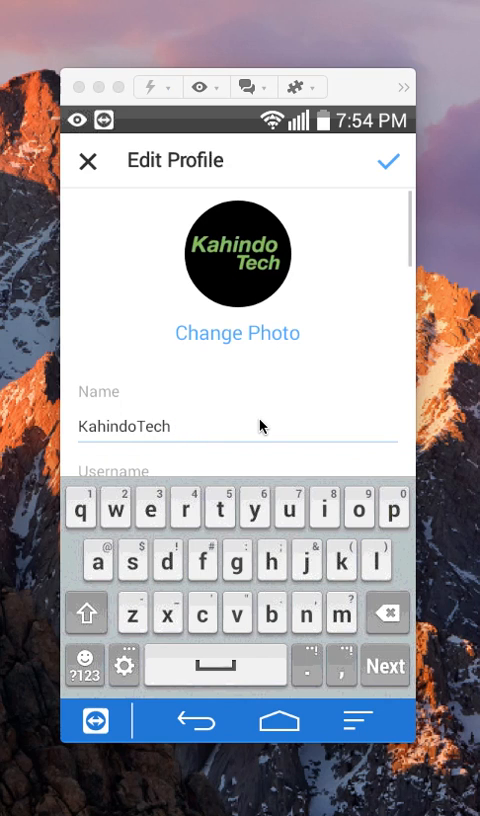
{"action": "type", "text": "X"}
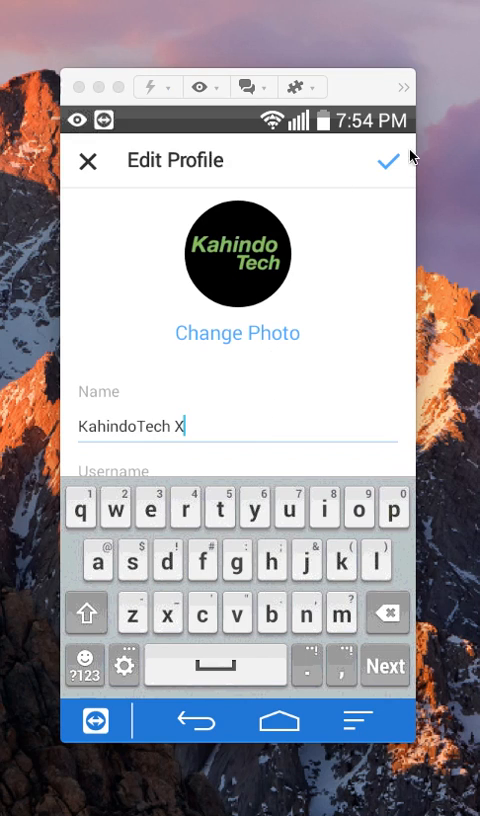
{"action": "mouse_move", "coordinate": [400, 157]}
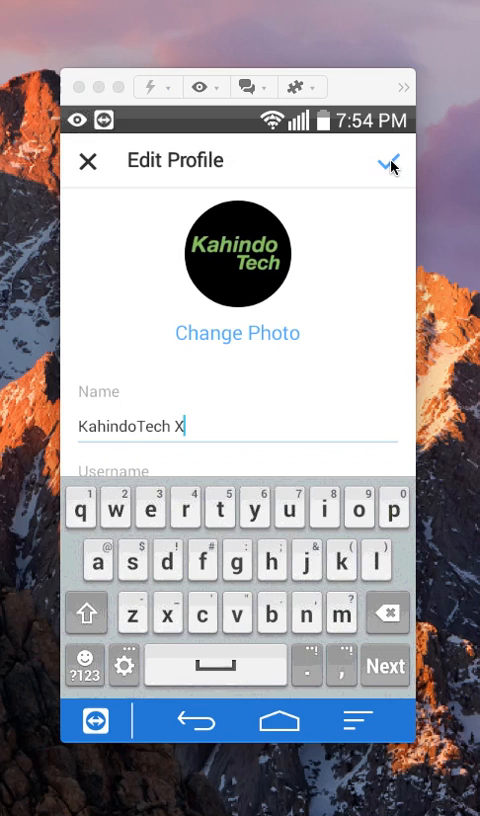
{"action": "left_click", "coordinate": [390, 161]}
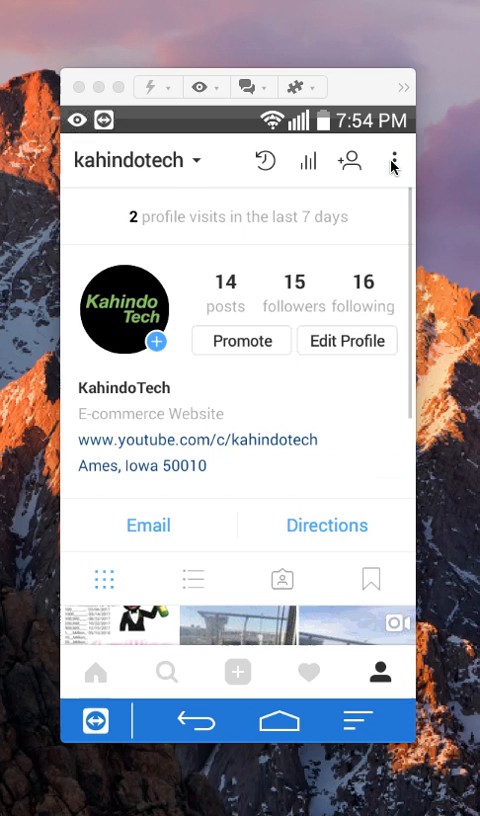